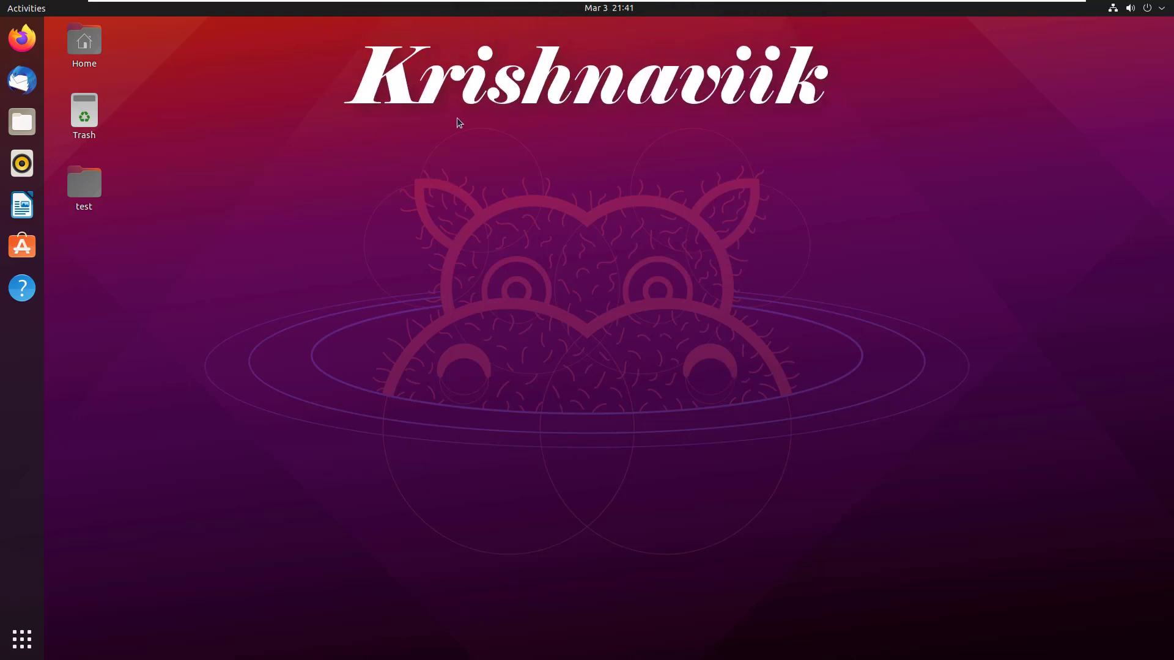
- Open a terminal in the Desktop folder from the desktop context menu
right_click(458, 122)
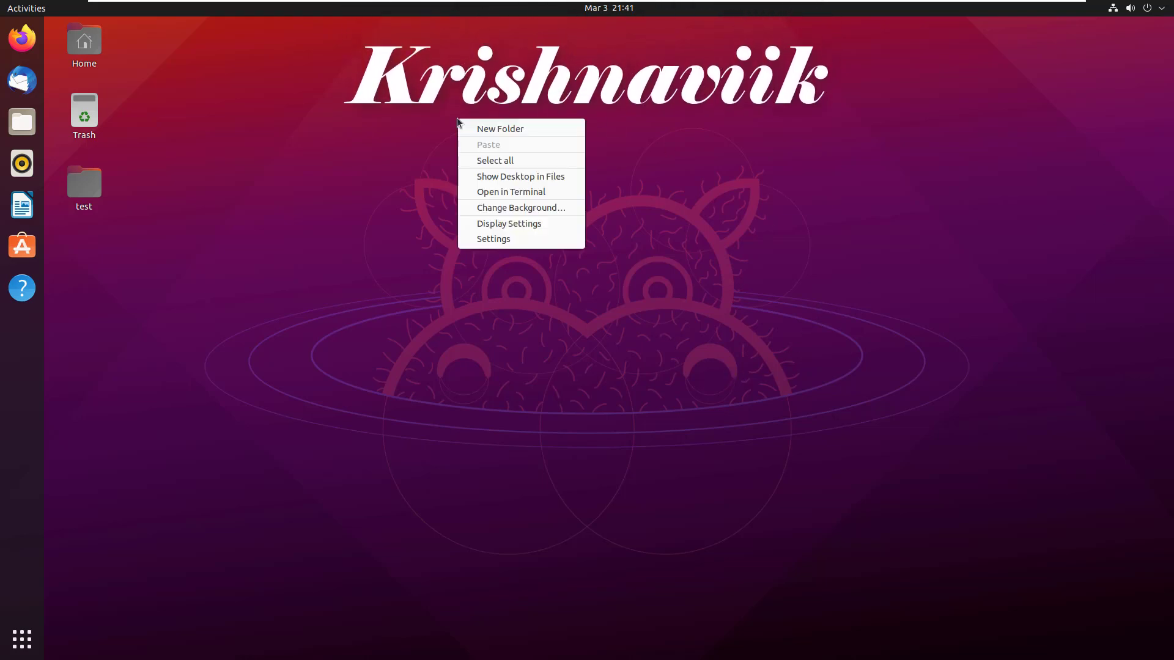
mouse_move(537, 194)
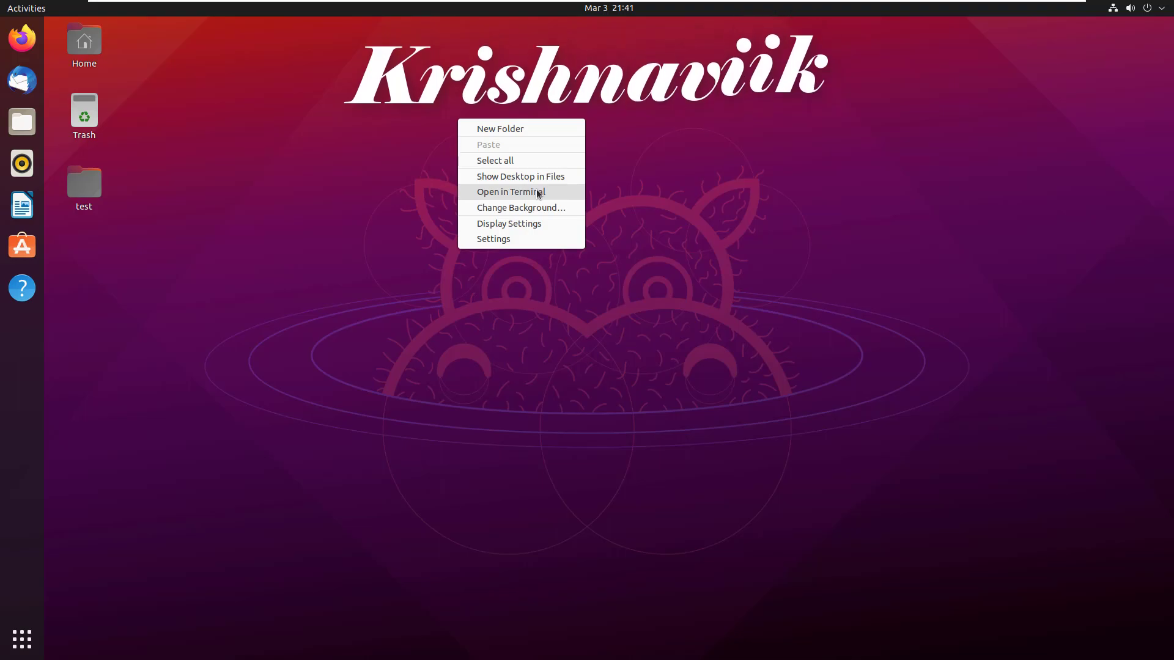
left_click(511, 191)
type("sudo apt in")
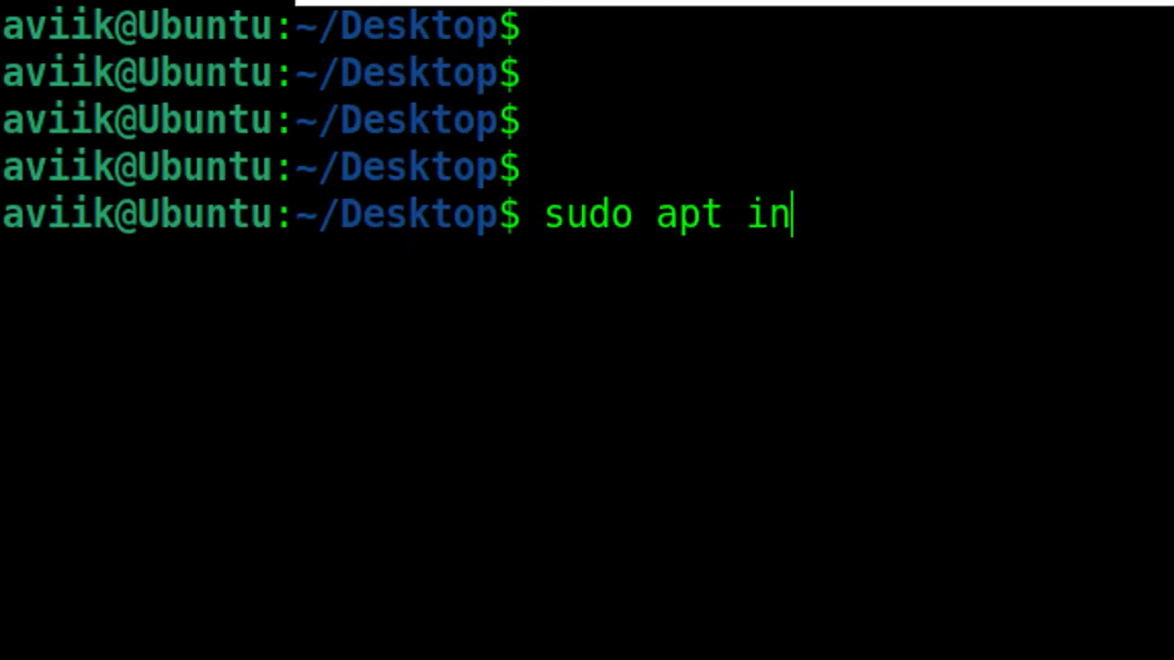
- Run sudo apt install telnet -y to install the telnet package
type("stall telnet")
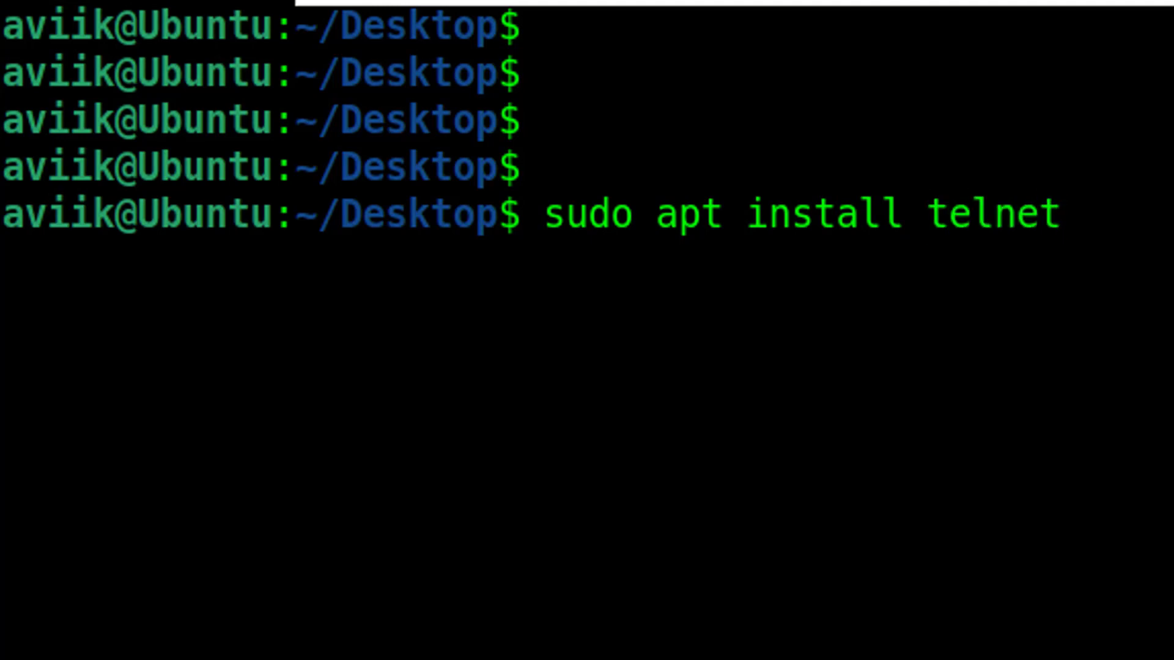
type("-y")
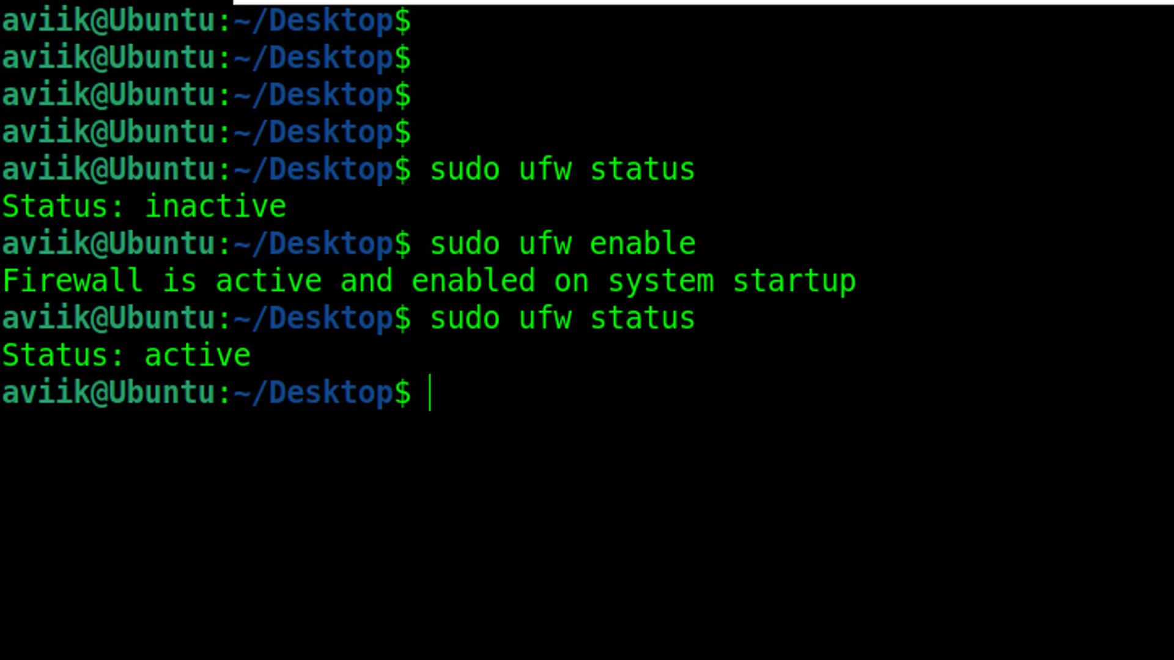
- Run sudo ufw allow 23, then sudo ufw status to confirm port 23 is allowed from anywhere
type("sudo")
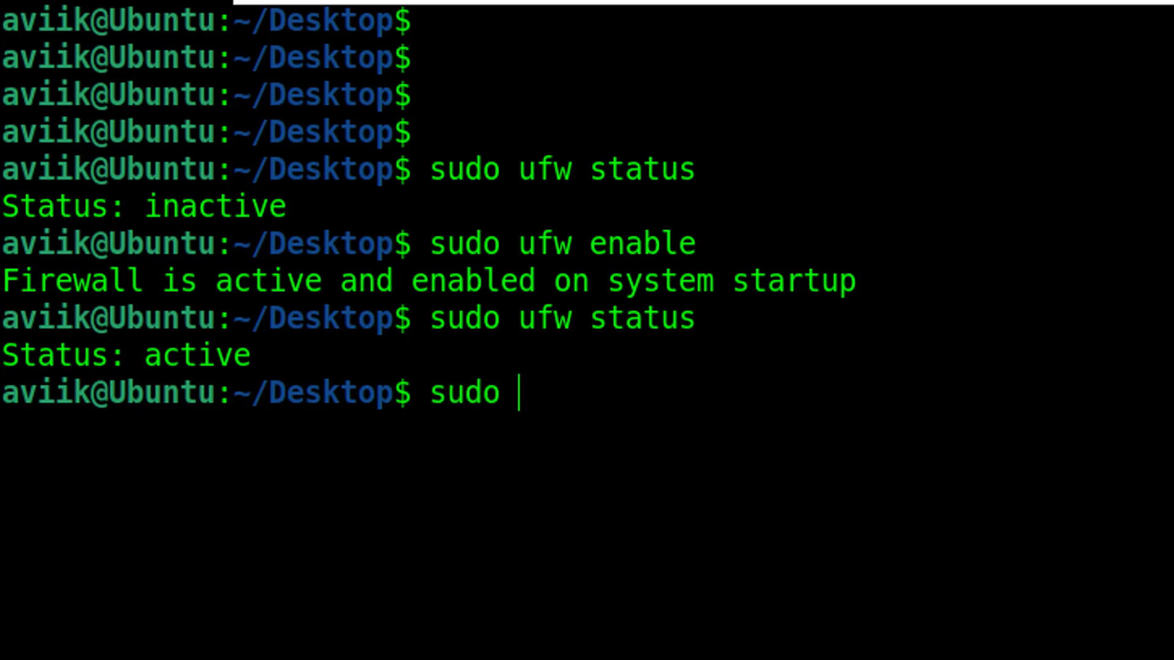
type("u")
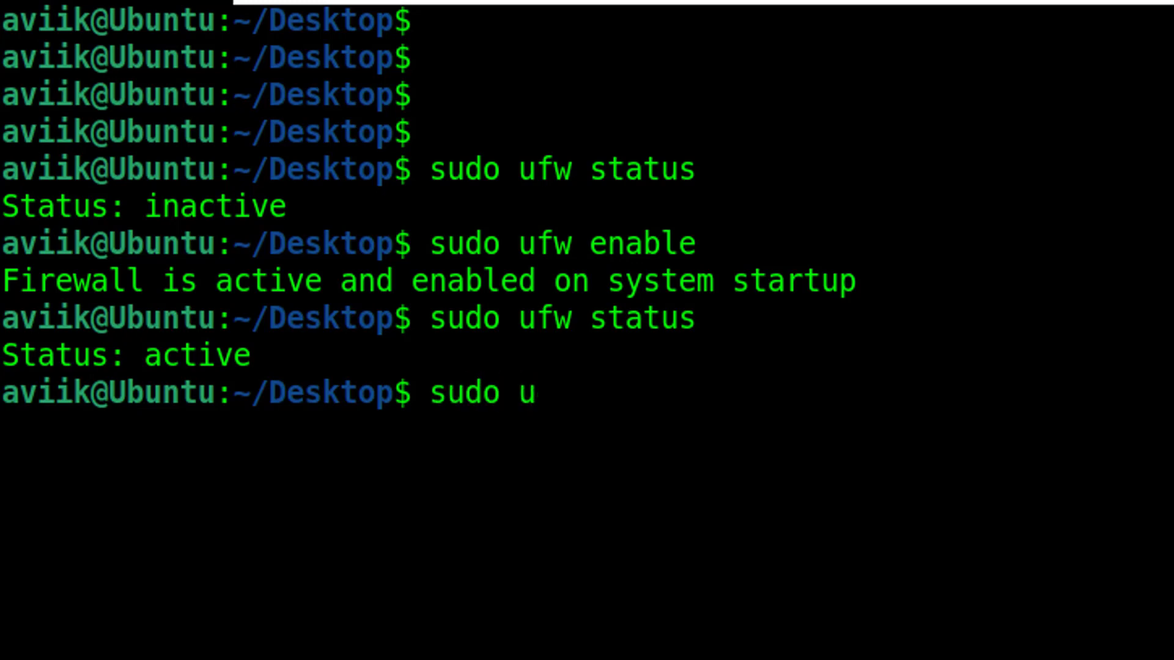
type("fw")
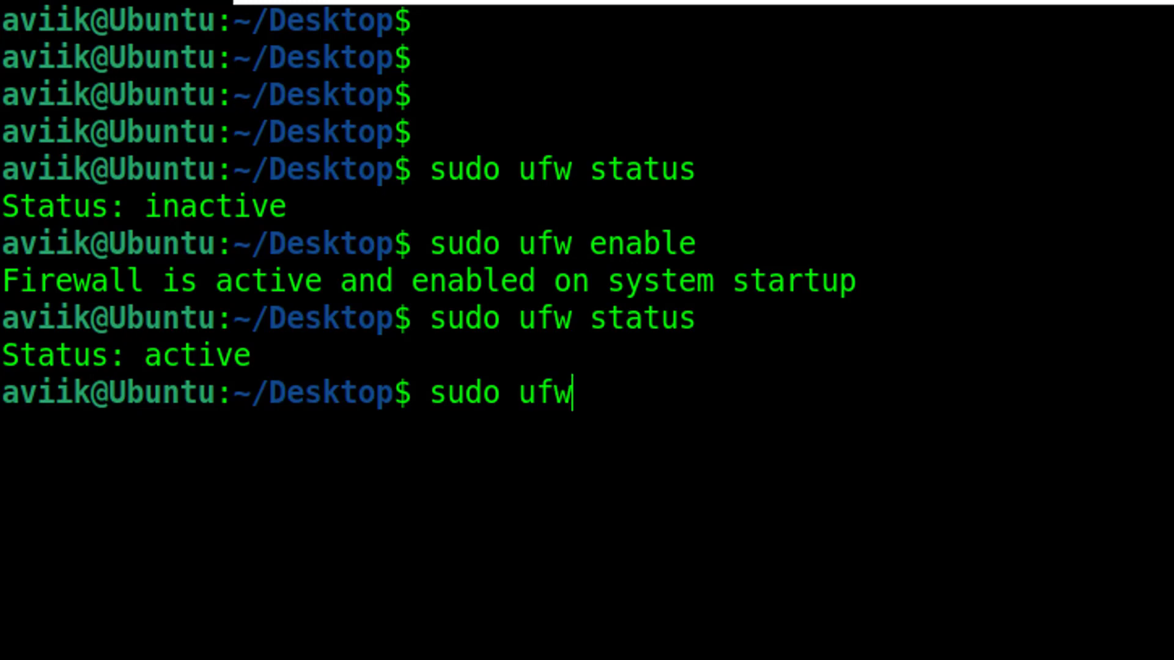
type("a")
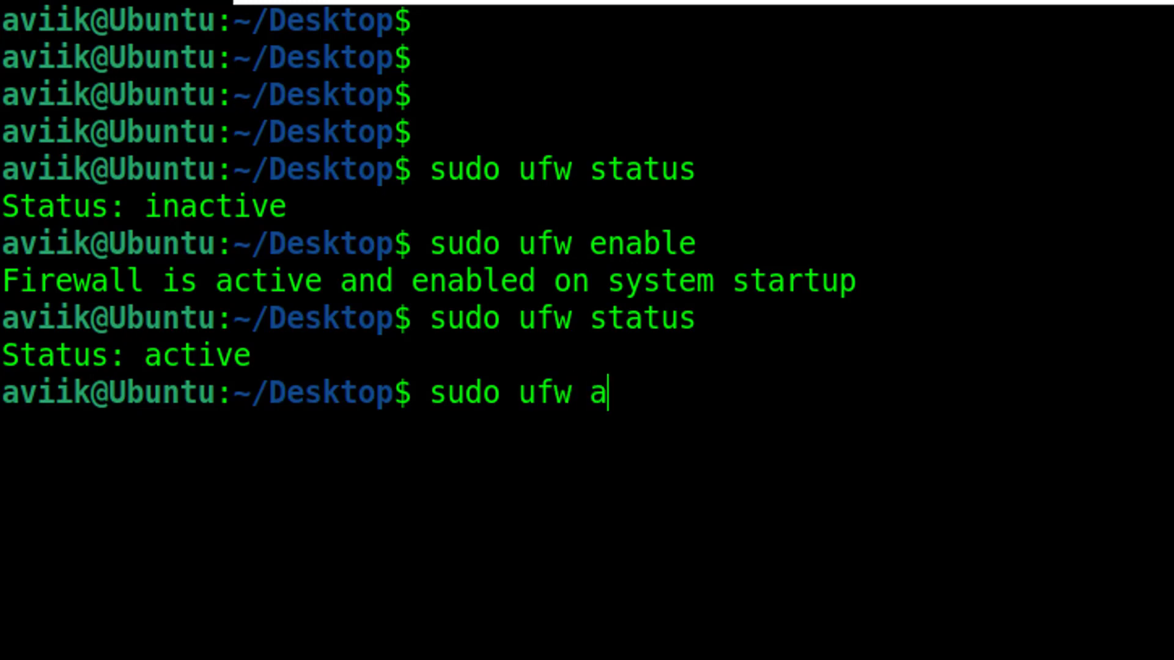
type("ll")
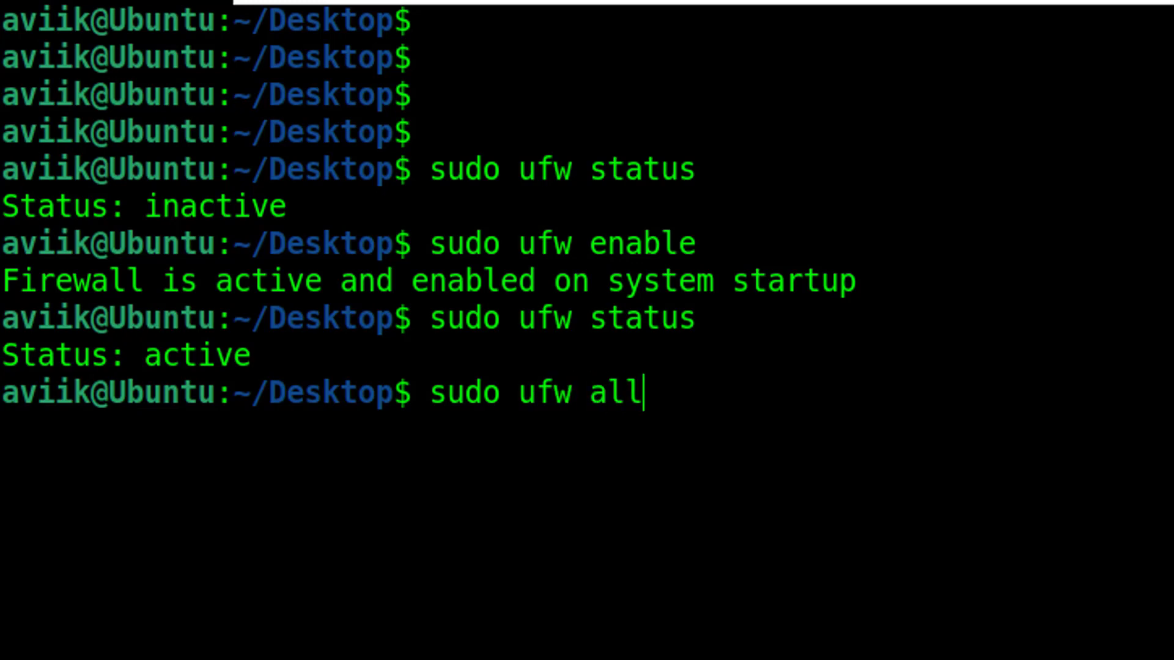
type("ow")
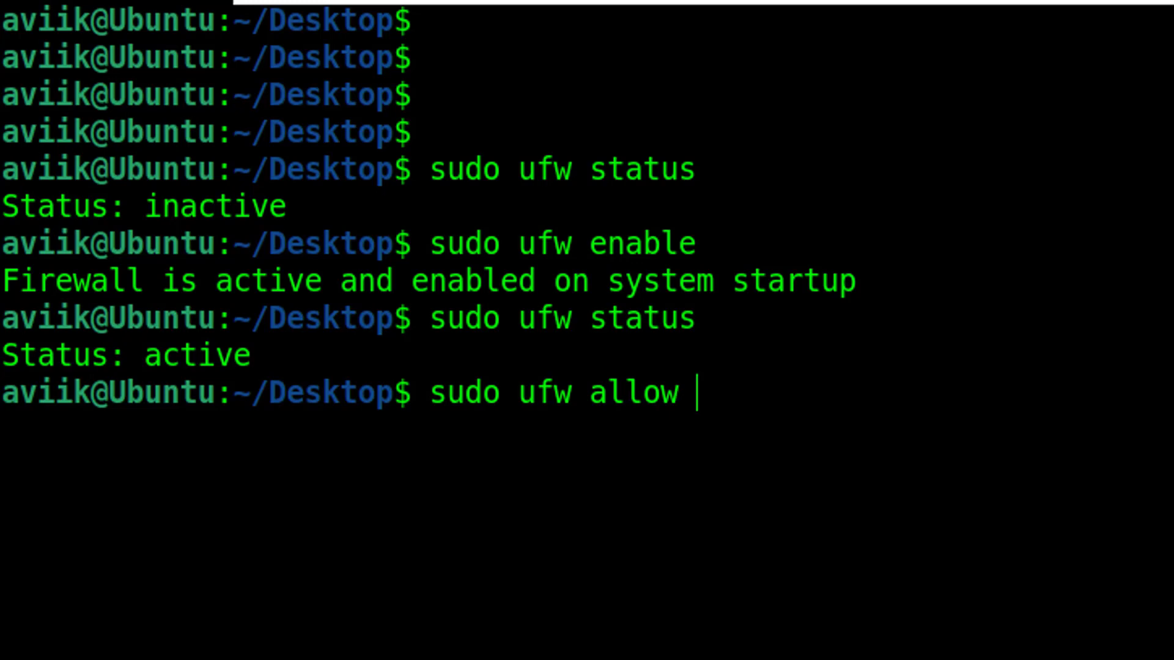
type("23")
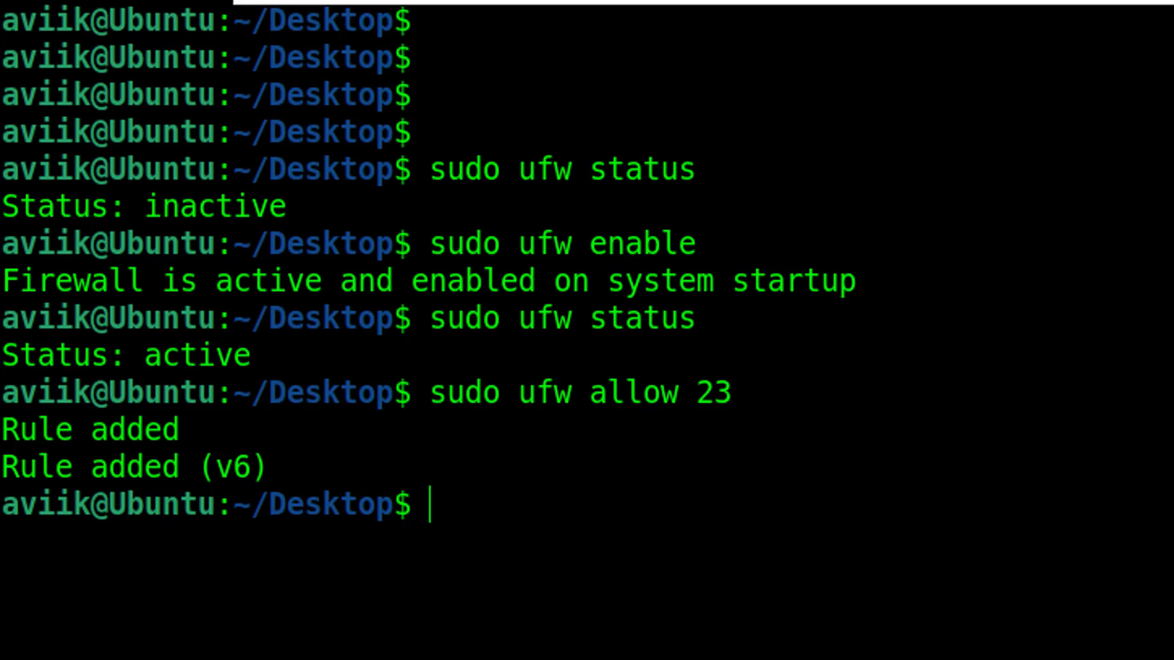
type("sudo ufw status")
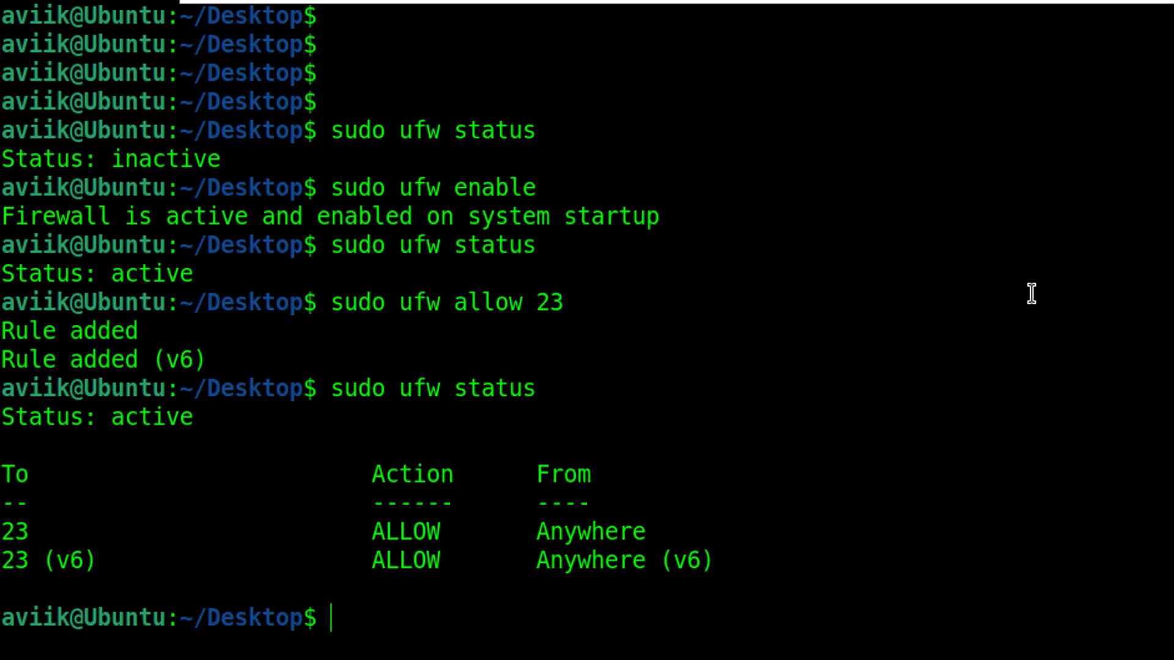
type("if")
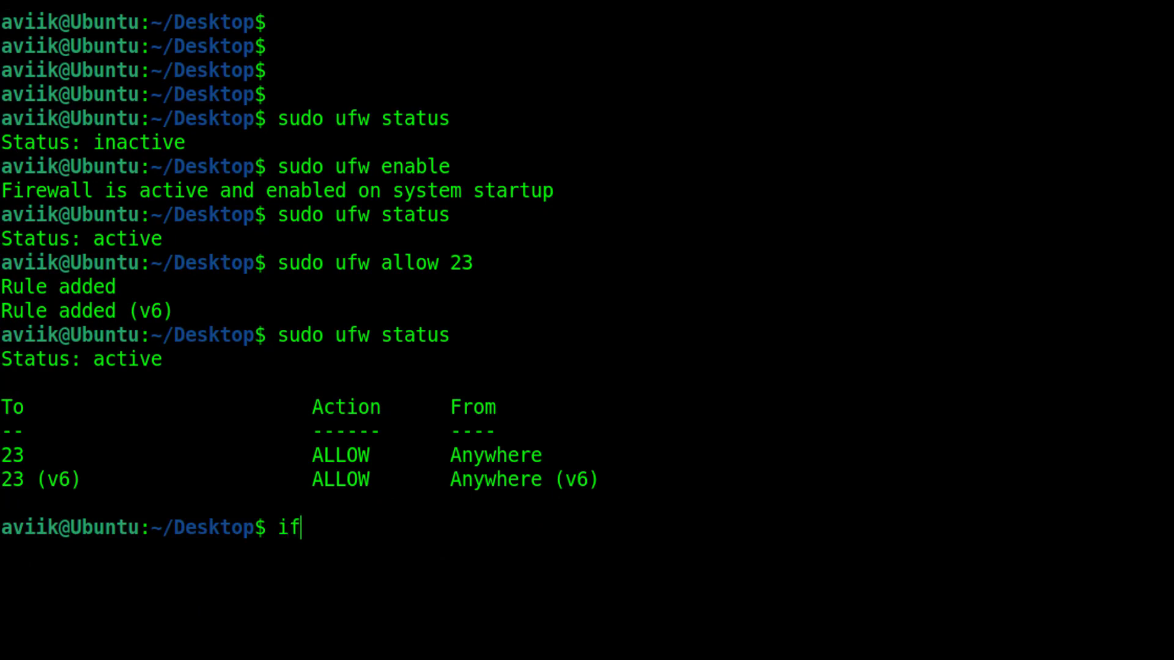
- Run ifconfig, which reports the command is not found and suggests net-tools
type("con")
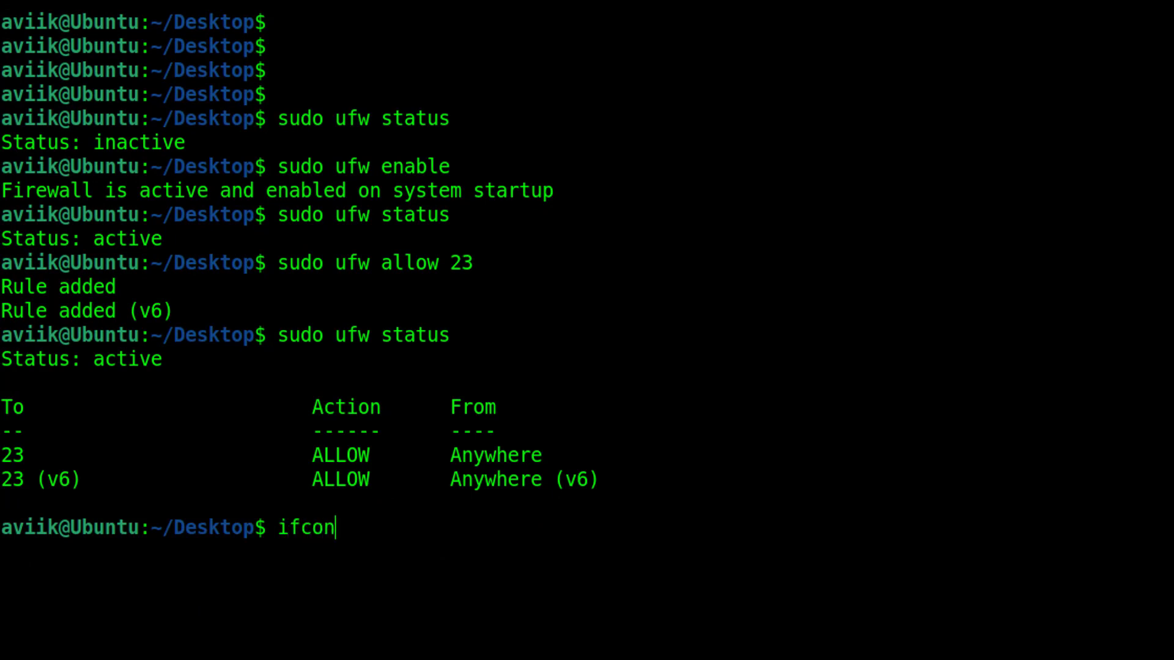
type("fig")
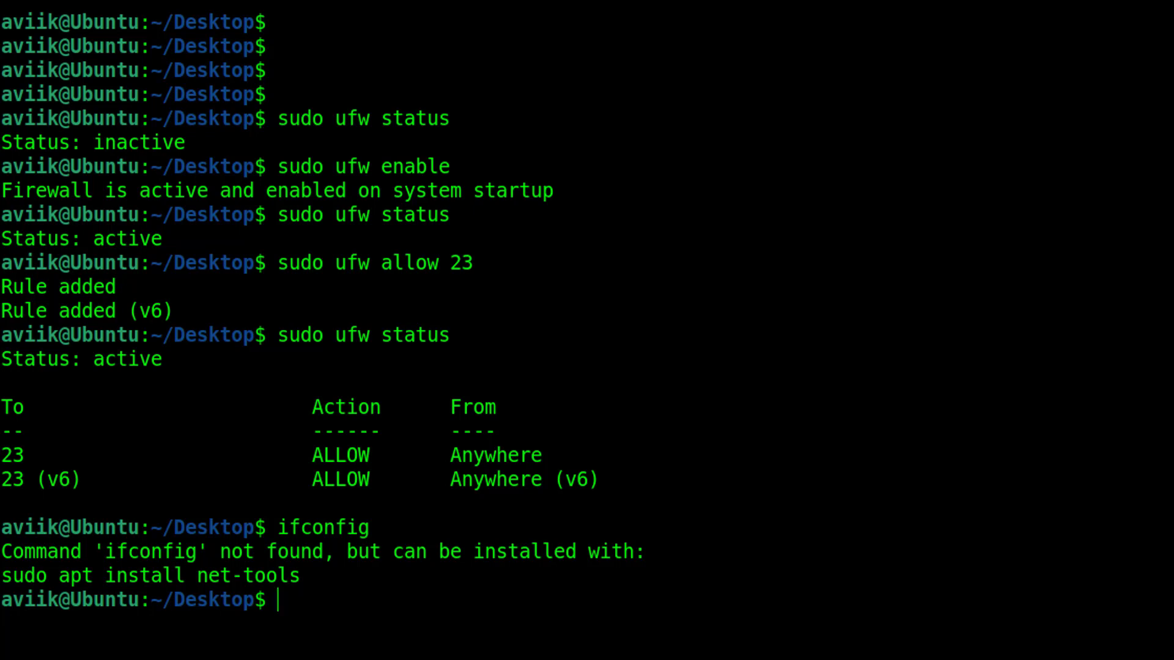
- Run sudo apt install net-tools -y and confirm the sudo password to install net-tools
type("su")
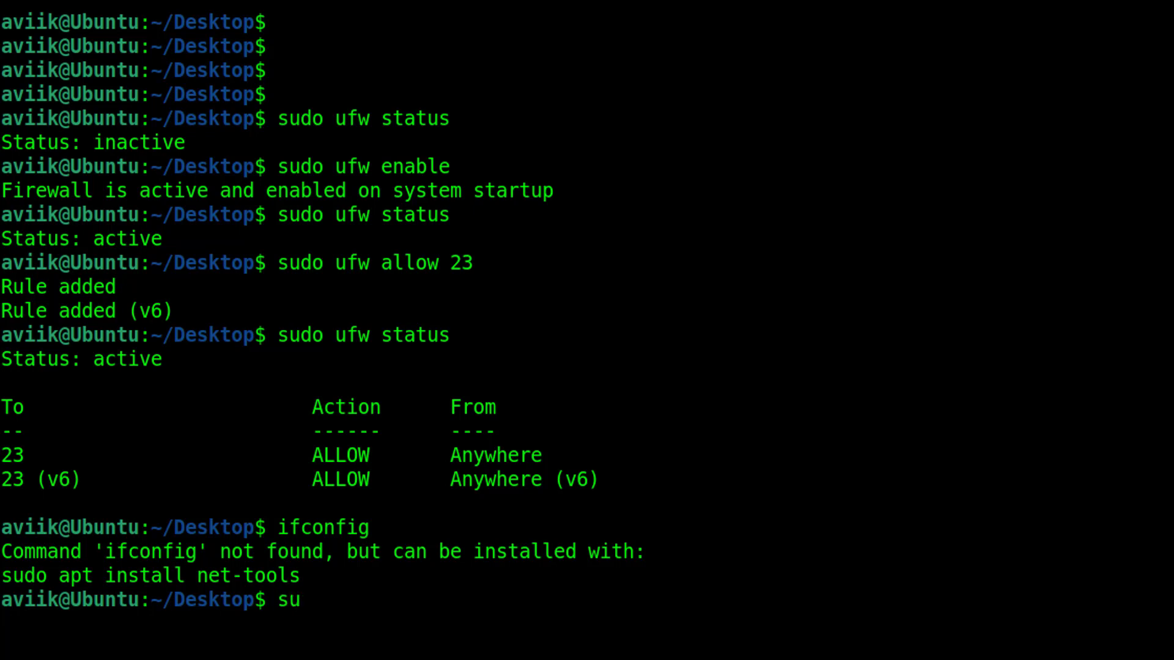
type("do")
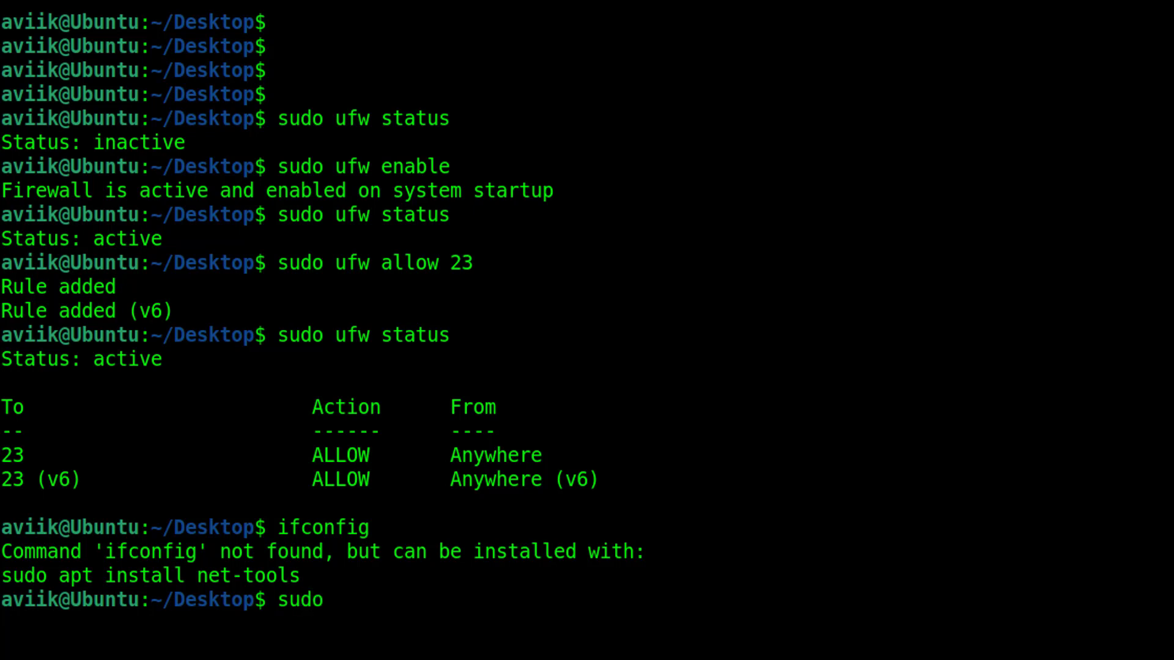
type("apt")
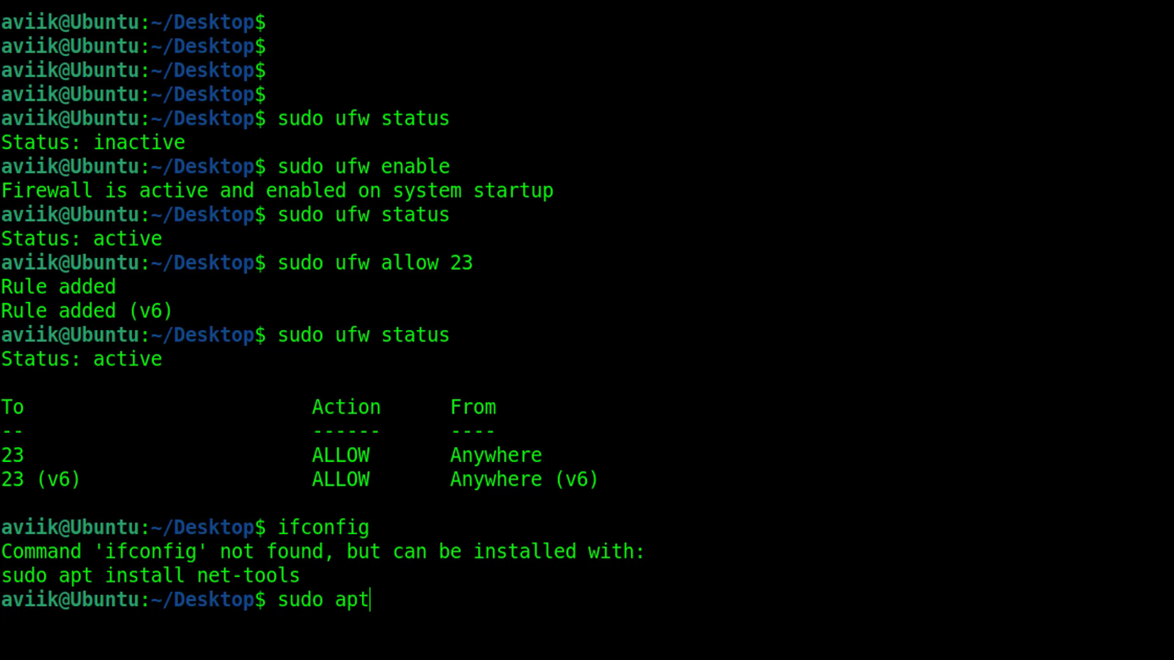
type("ins")
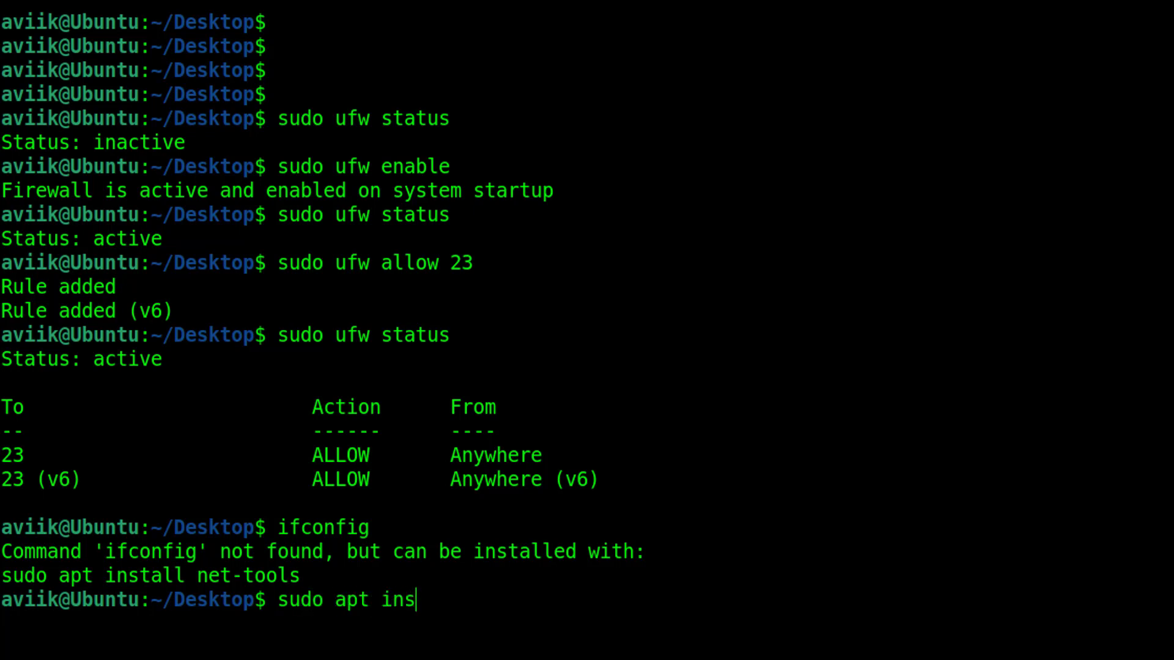
type("tall")
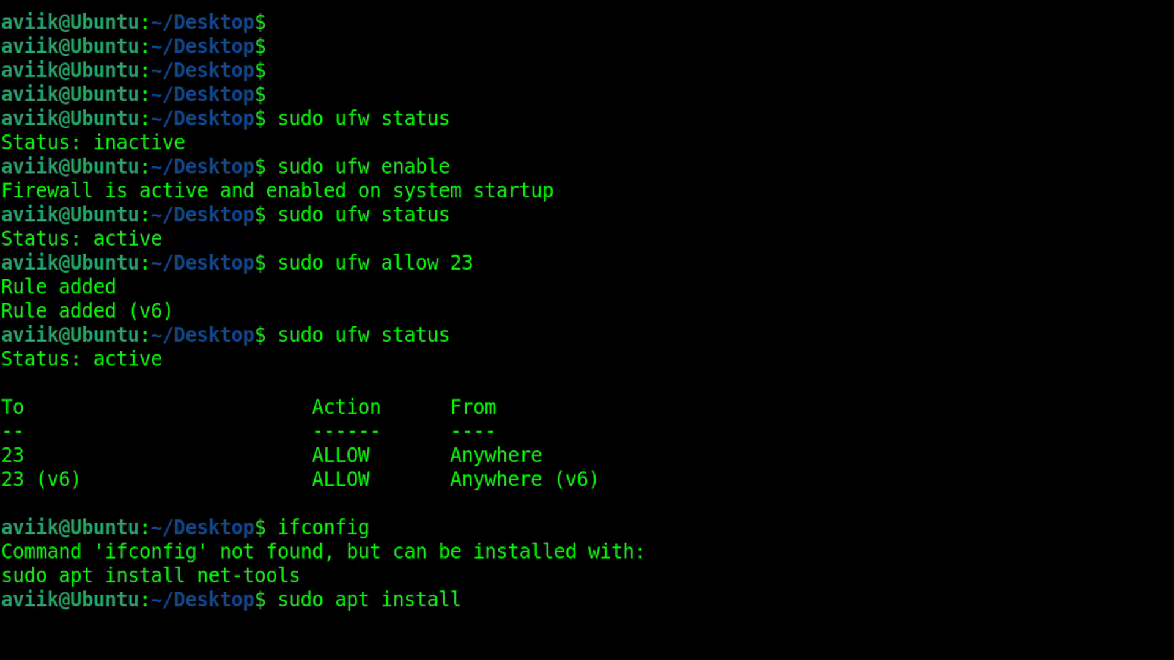
type("ne")
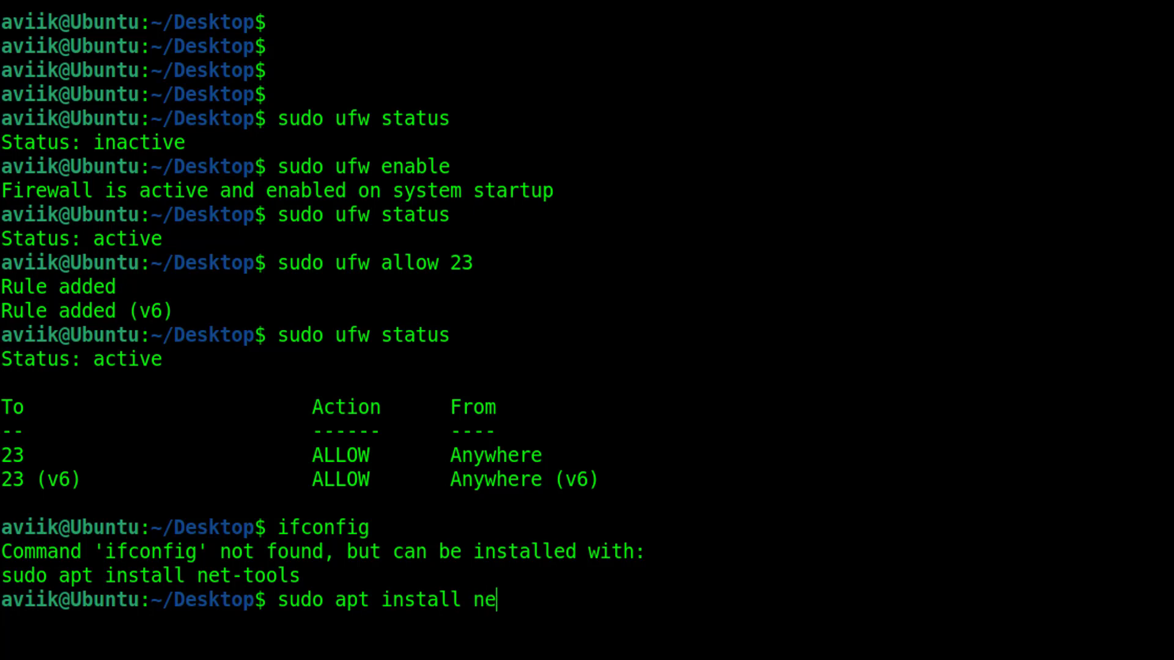
type("t")
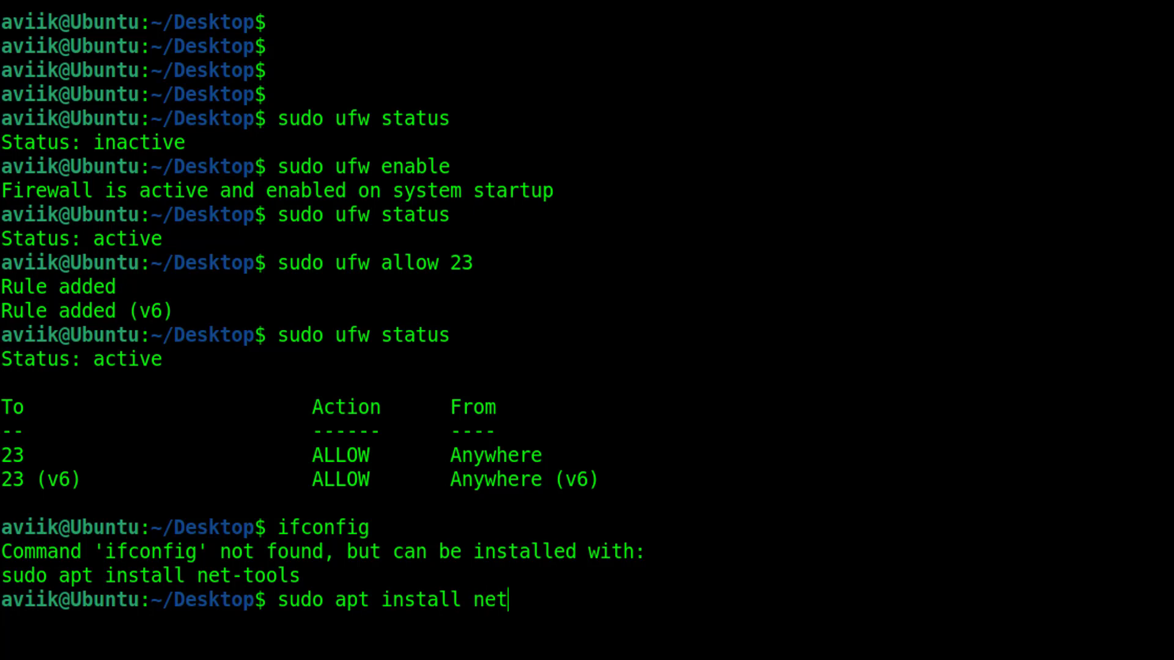
type("t")
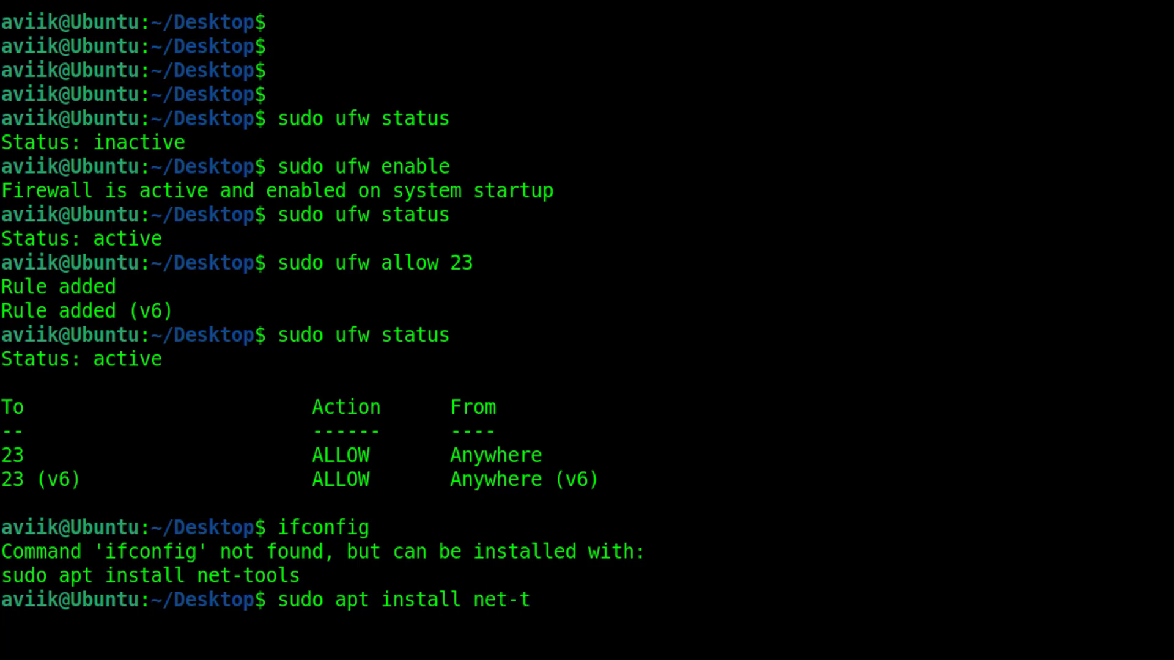
type("oo")
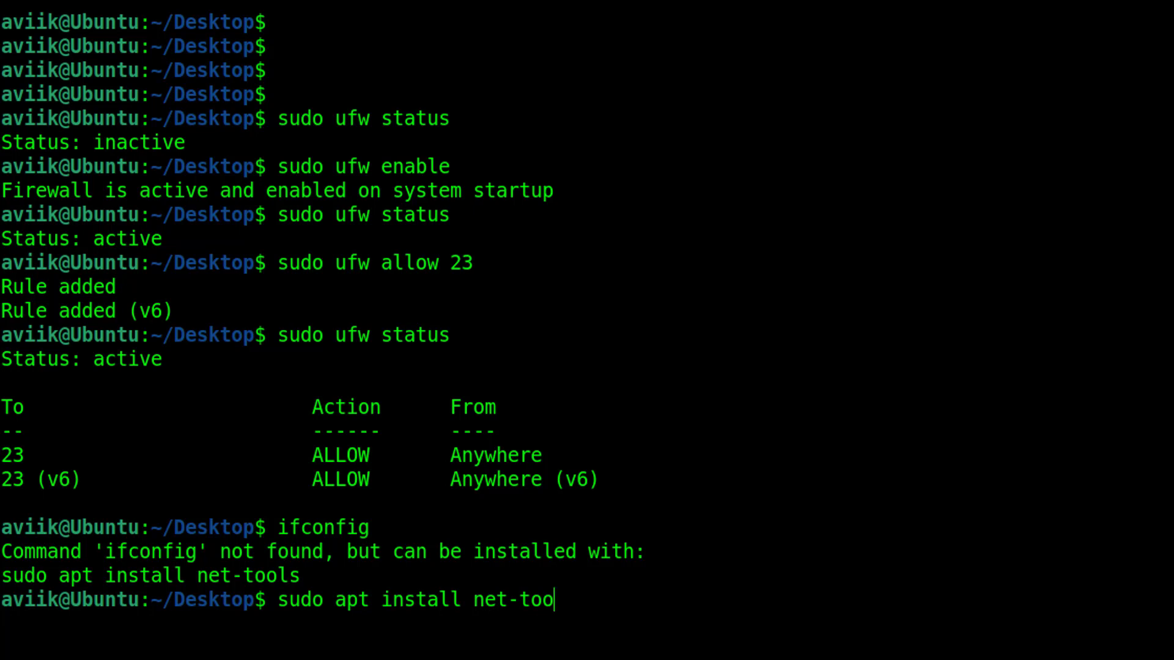
type("ls -y")
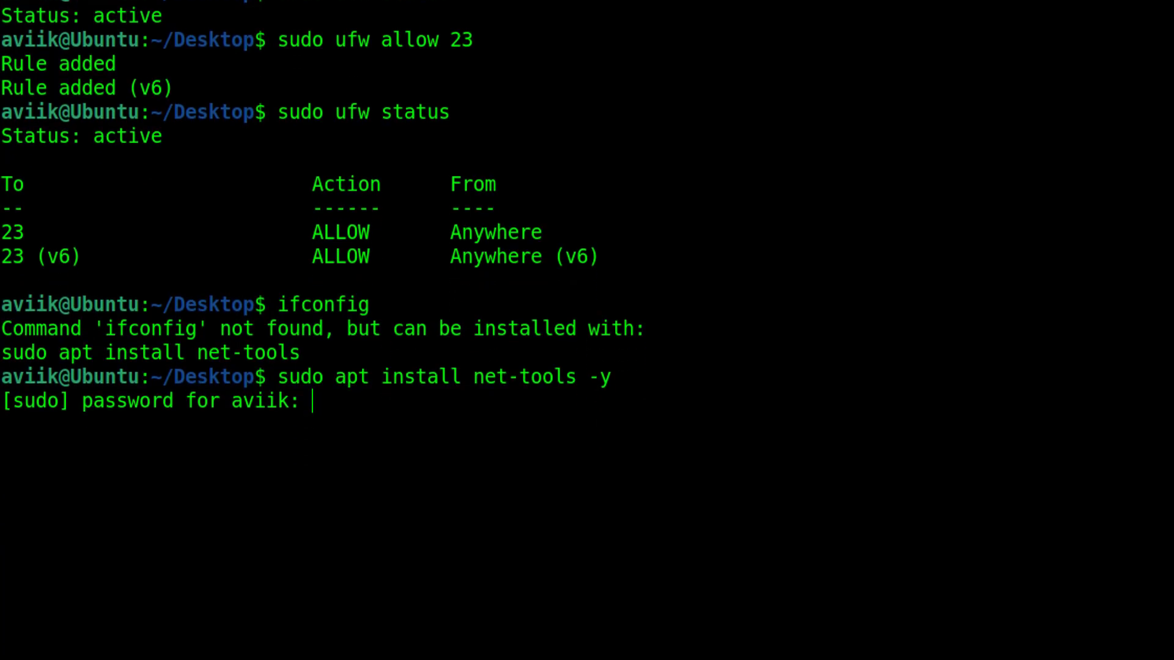
key("Return")
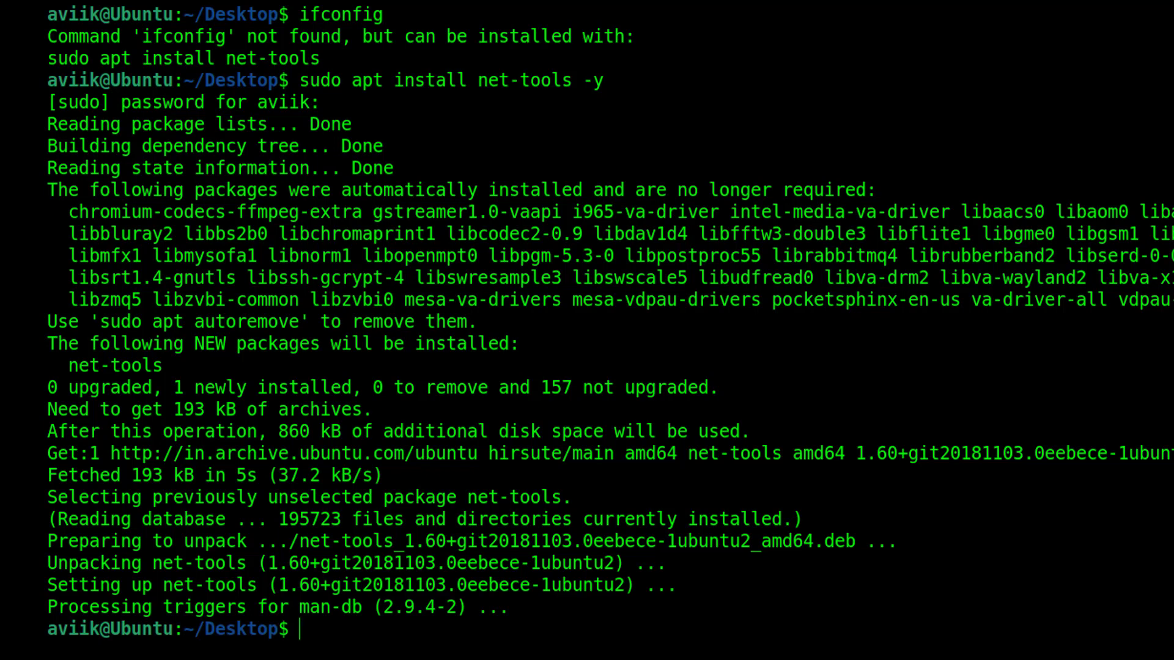
- Run ifconfig to list the interfaces, showing the IP address 192.168.220.136
type("ifconfig")
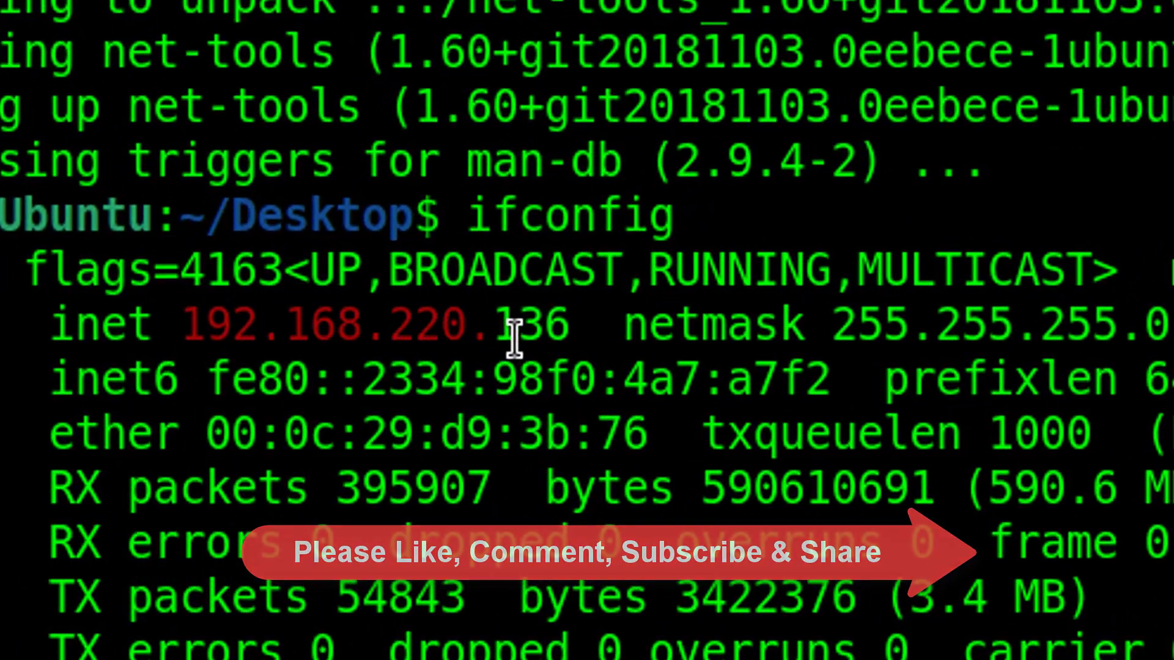
mouse_move(584, 616)
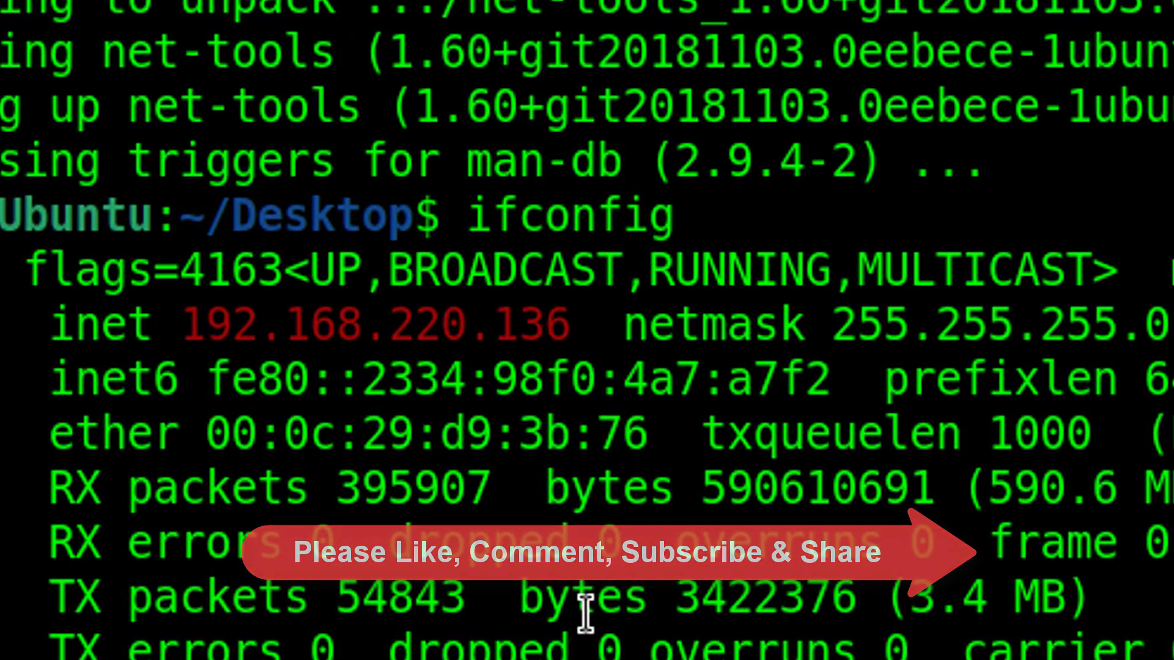